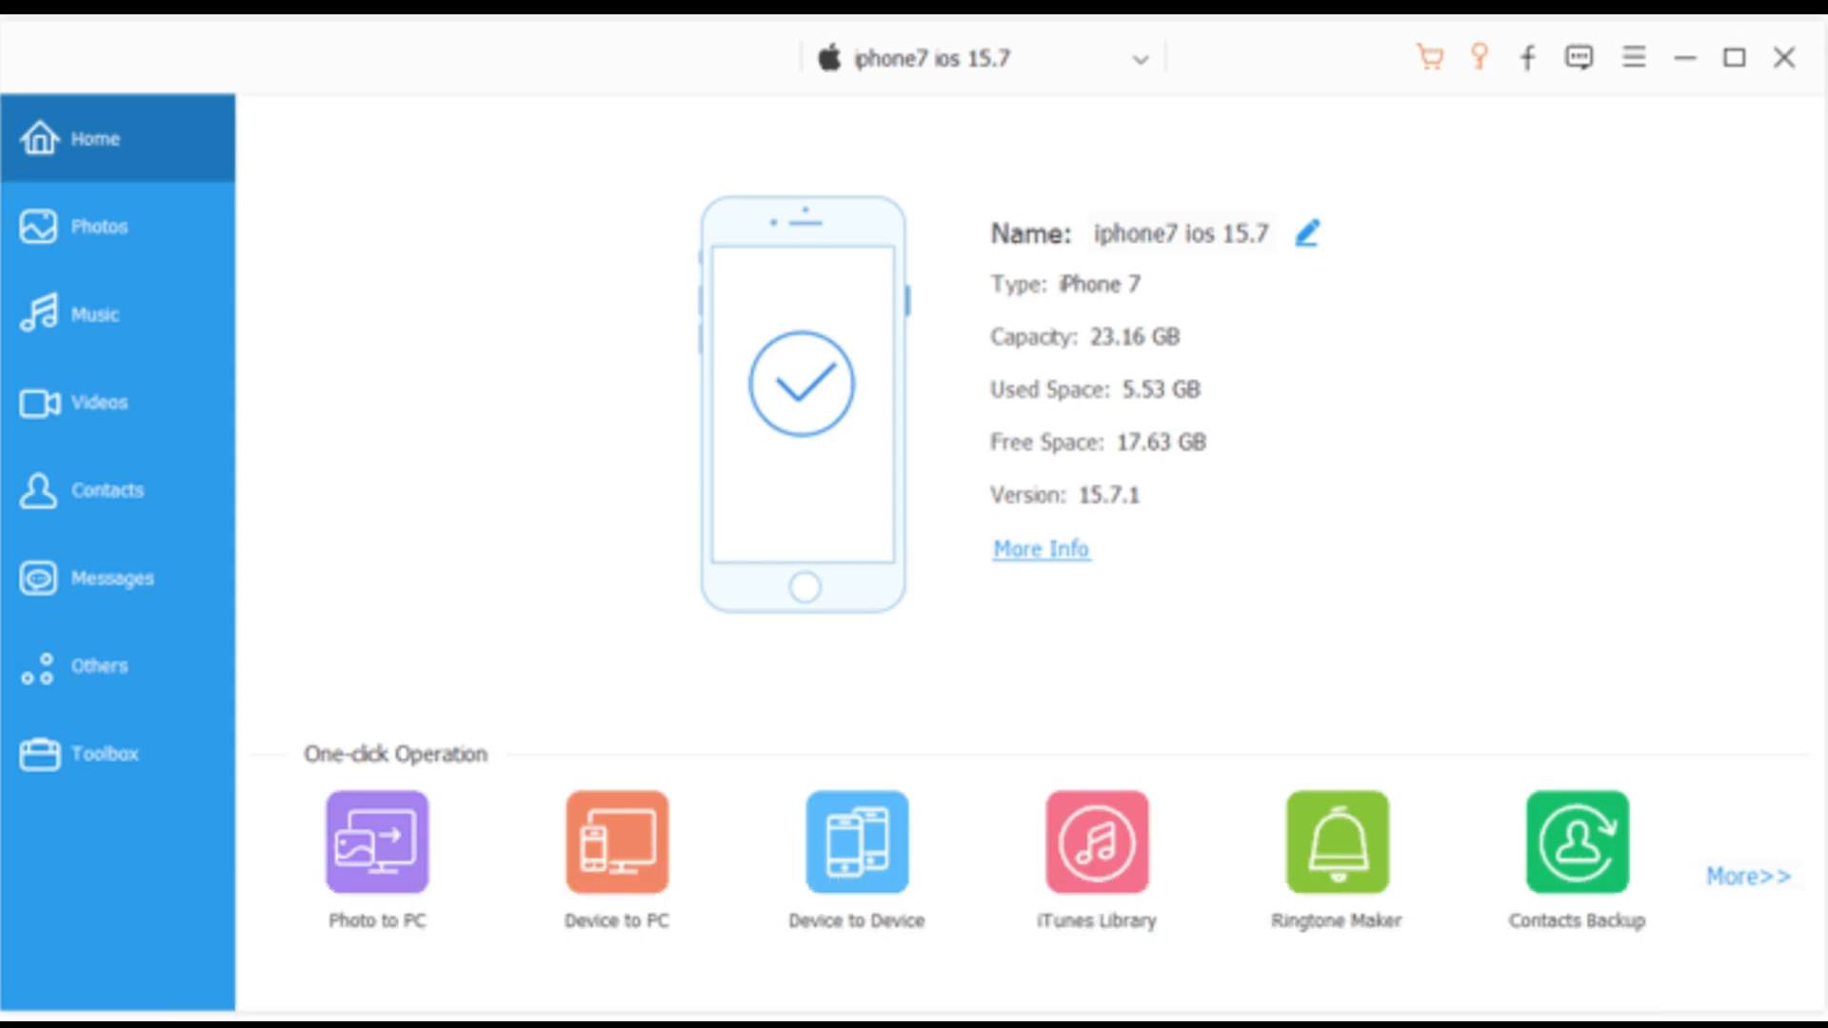
Show the iPhone 7's 43 contacts with the Import Contacts source options, including From vCard File
click(699, 147)
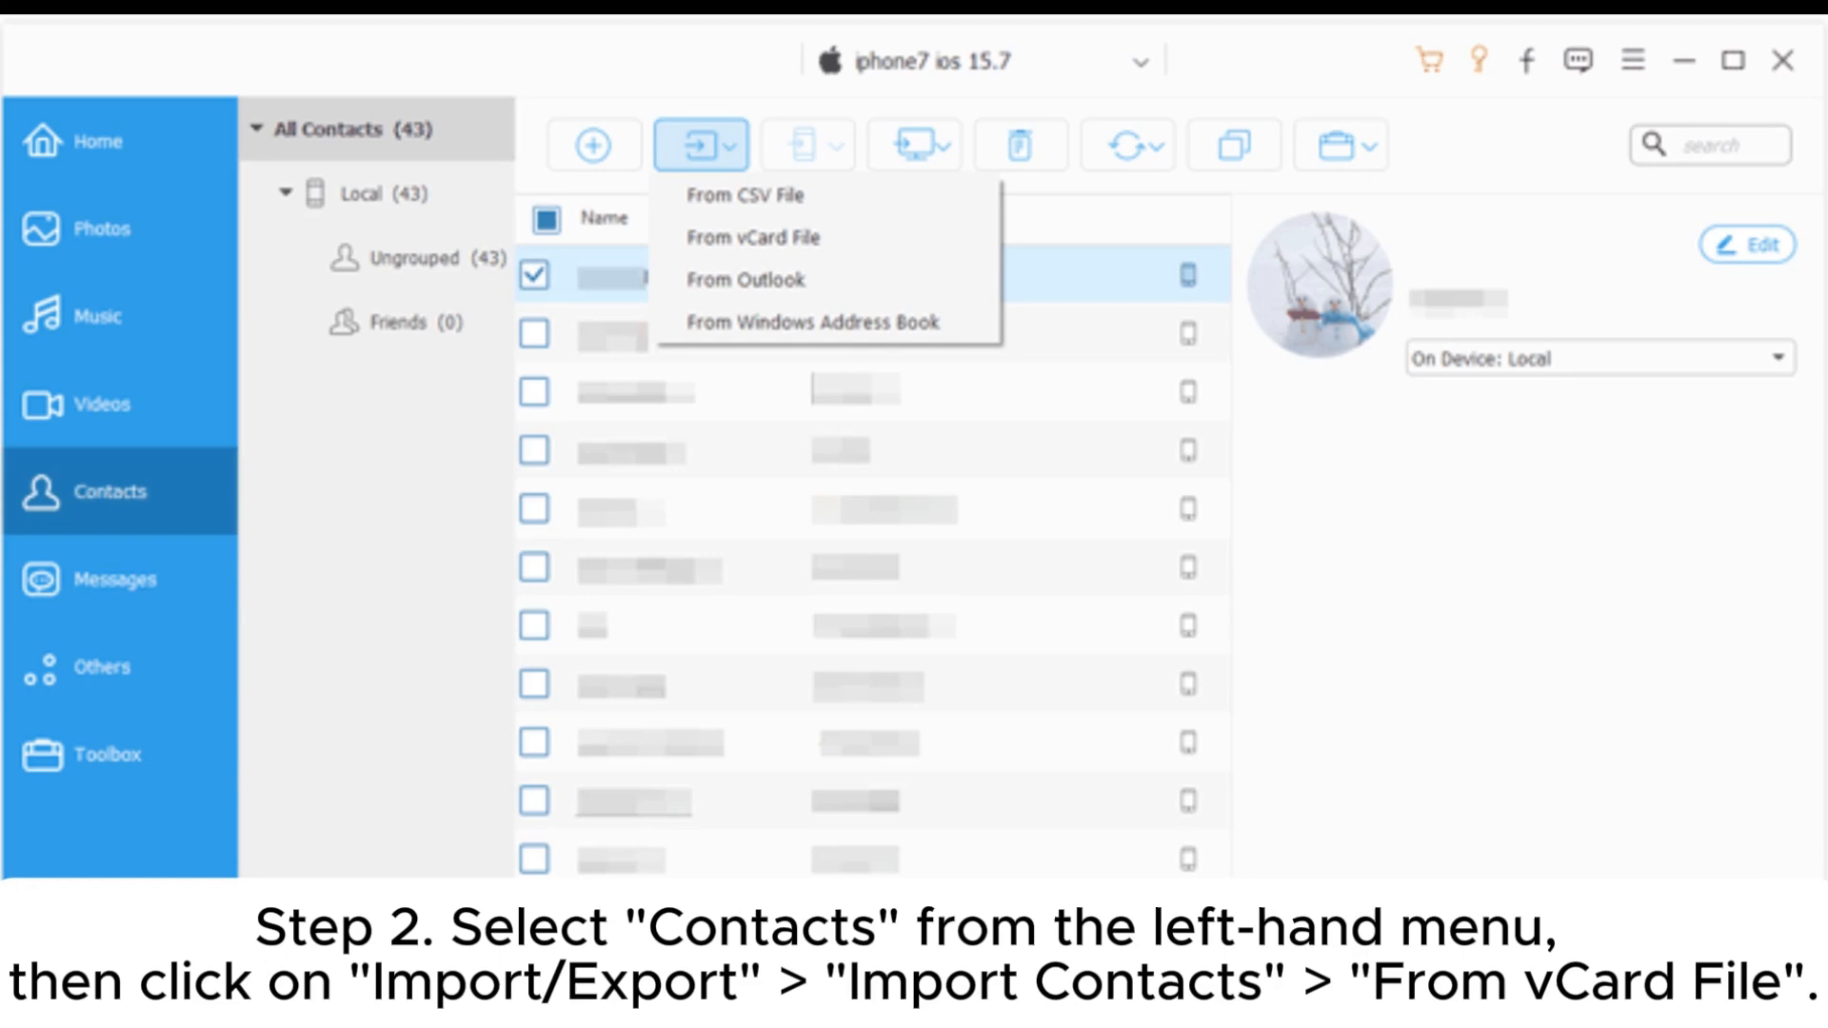